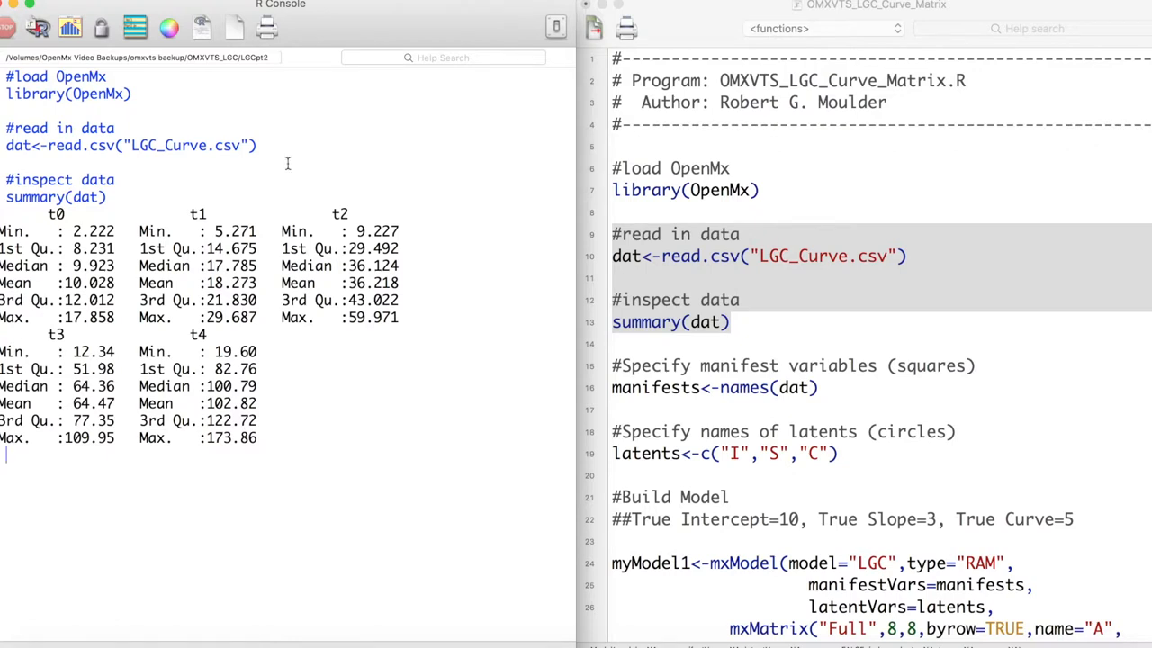
Scroll the script to the lines defining manifest variables and latent factors I, S and C.
scroll("down", 3)
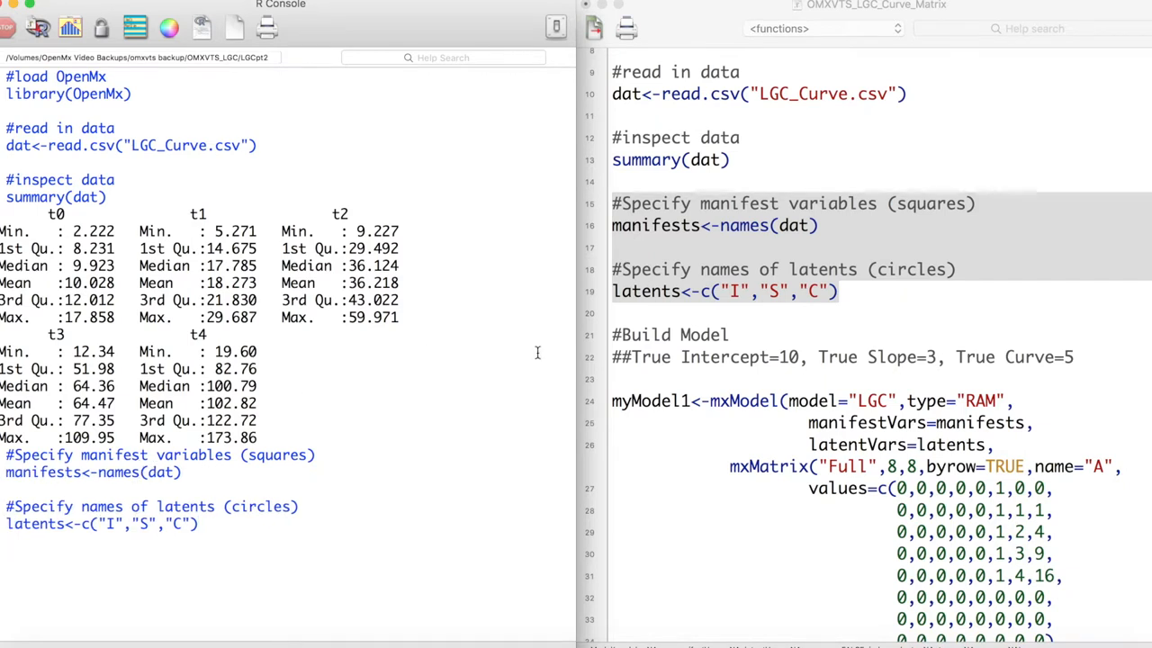
scroll("down", 3)
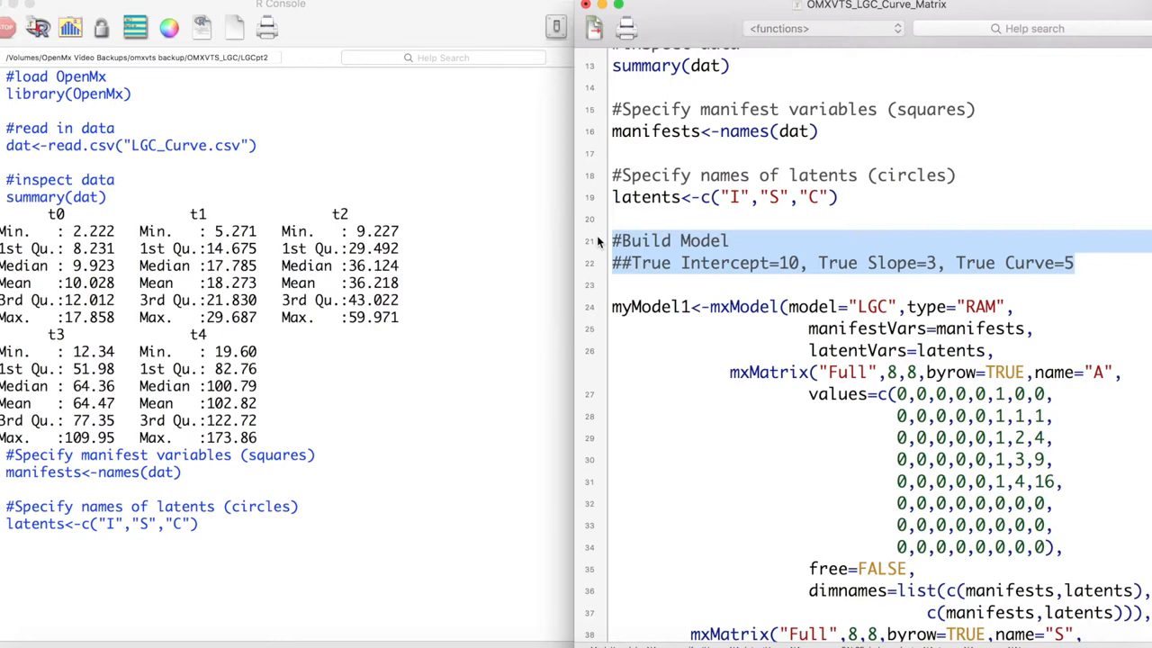
scroll("down", 3)
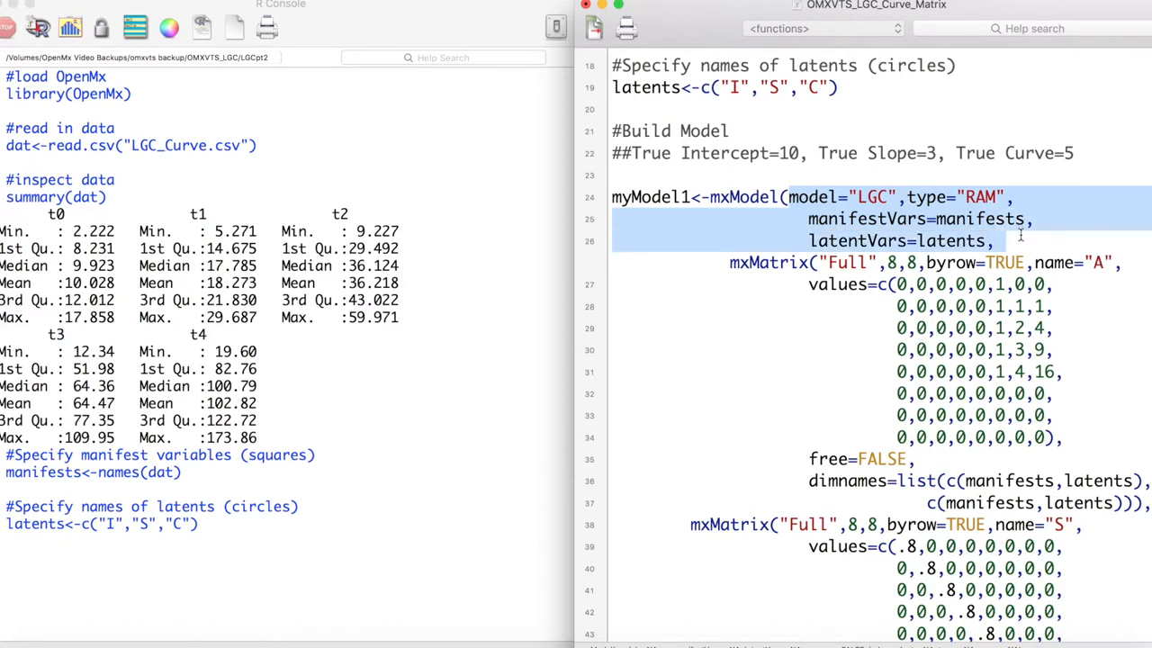
scroll("down", 3)
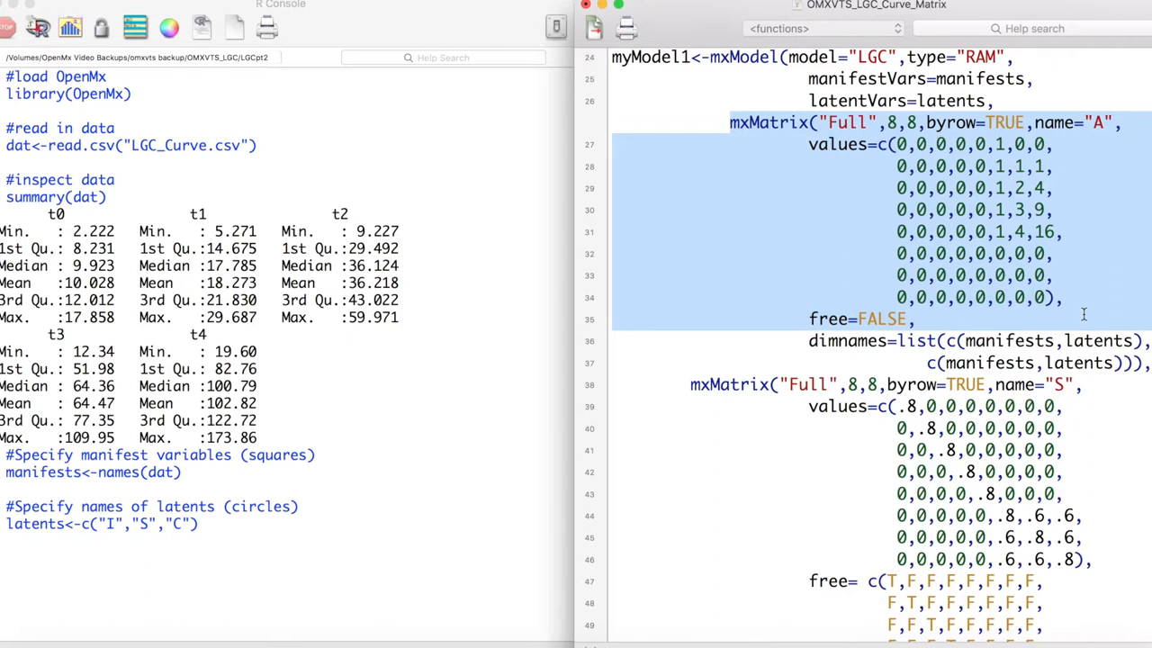
scroll("down", 3)
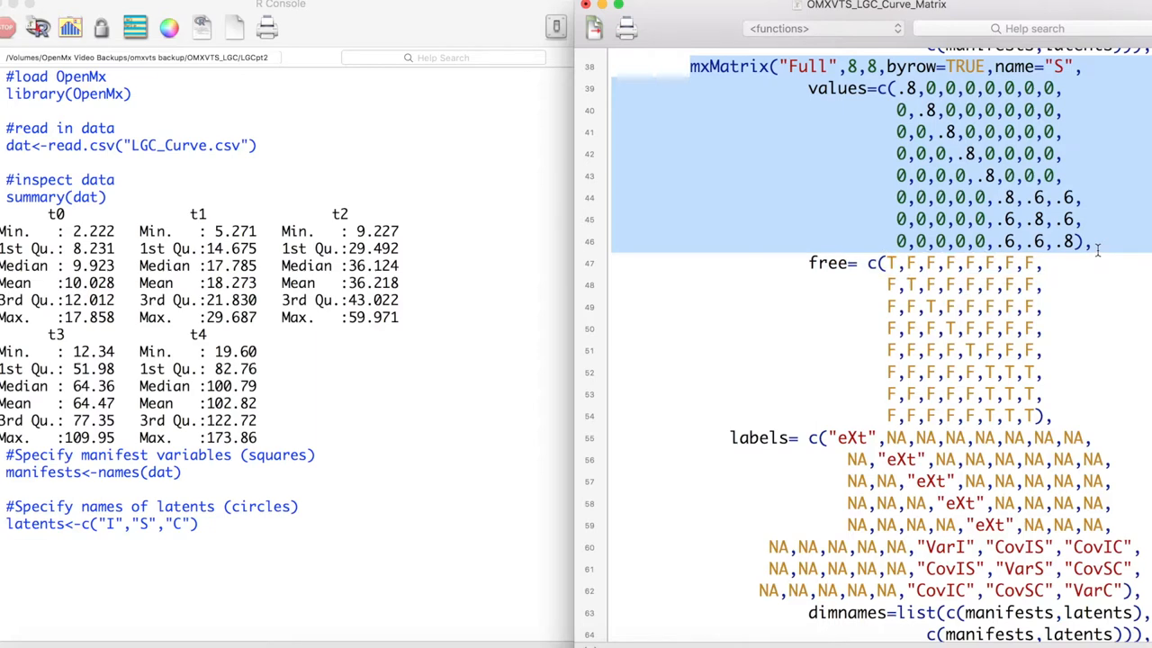
scroll("down", 3)
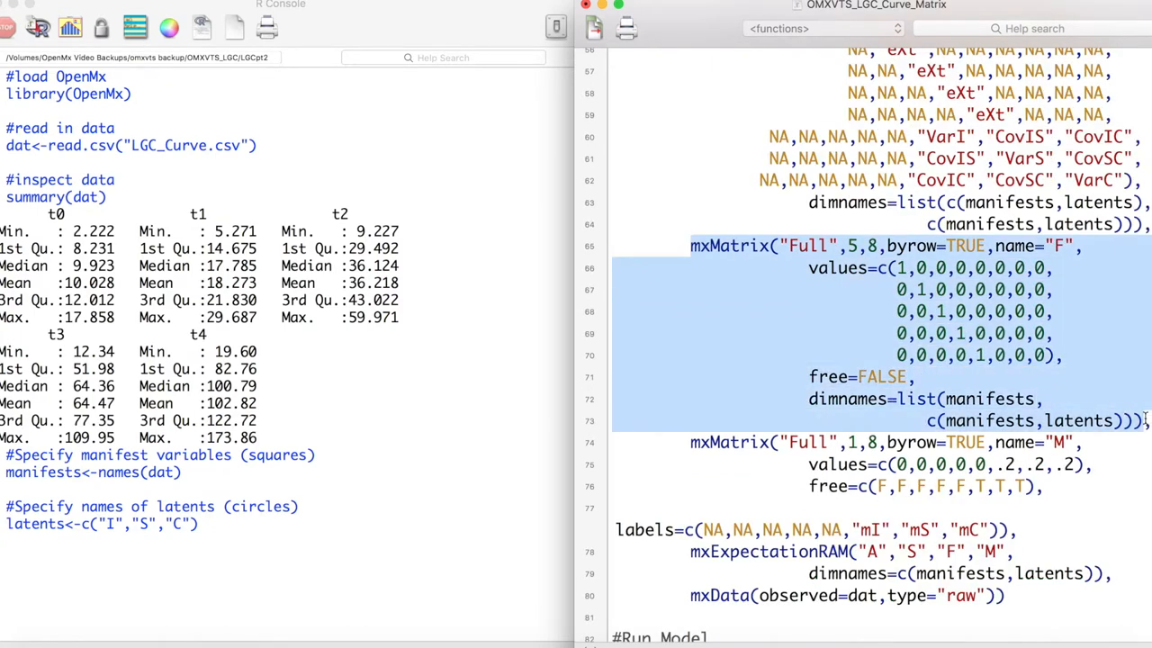
Scroll down to the mxModel, mxRun and summary lines for the curvature growth model.
scroll("down", 3)
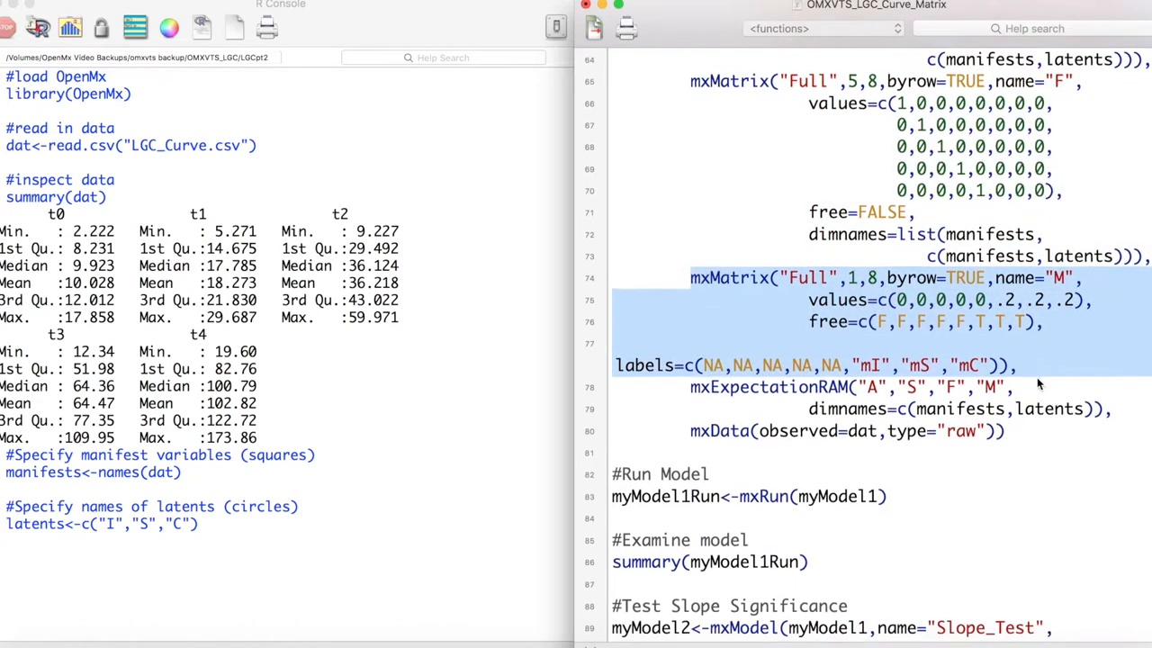
scroll("down", 3)
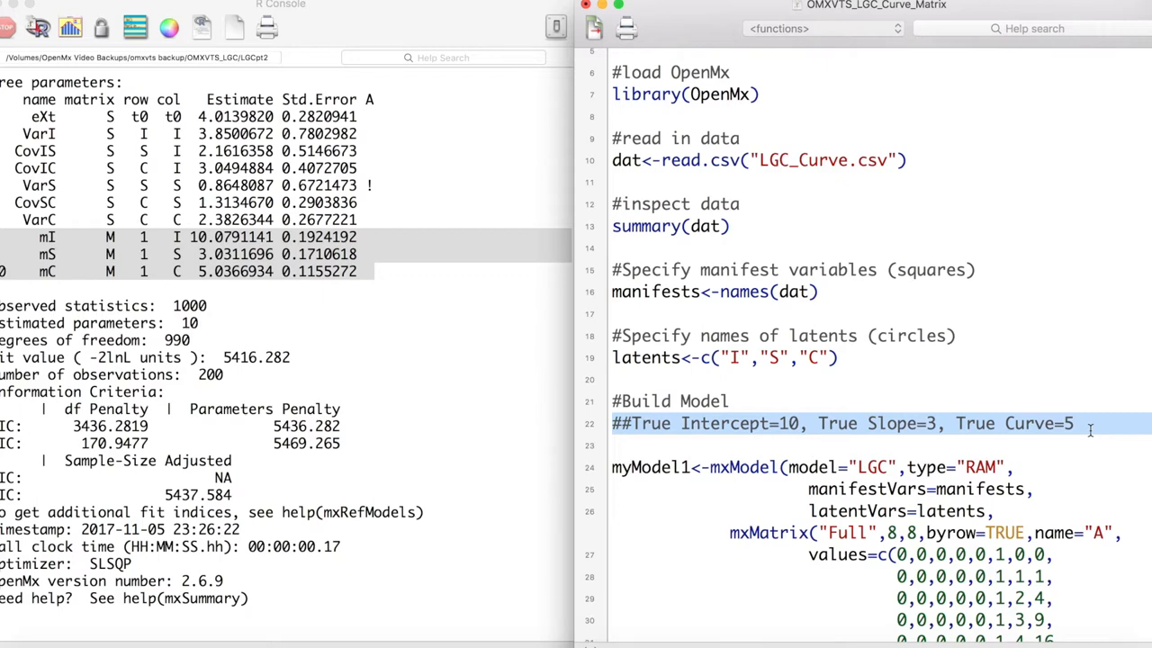
Locate the Slope_Test, Curve_Test and mxCompare code in the script.
scroll("down", 3)
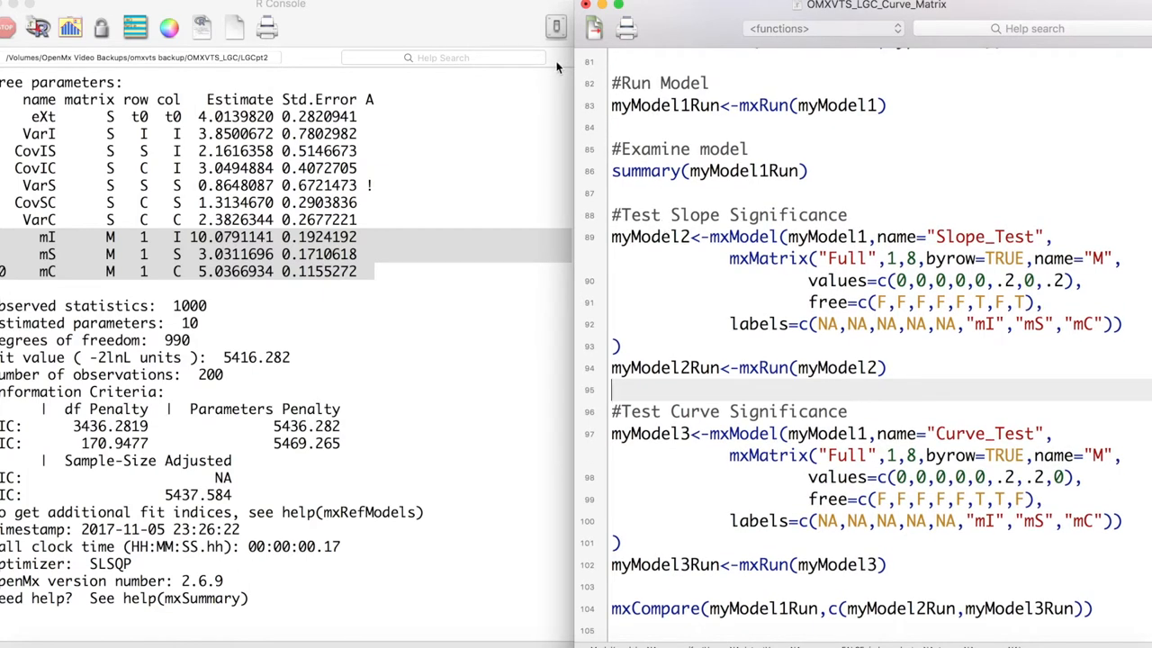
scroll("up", 3)
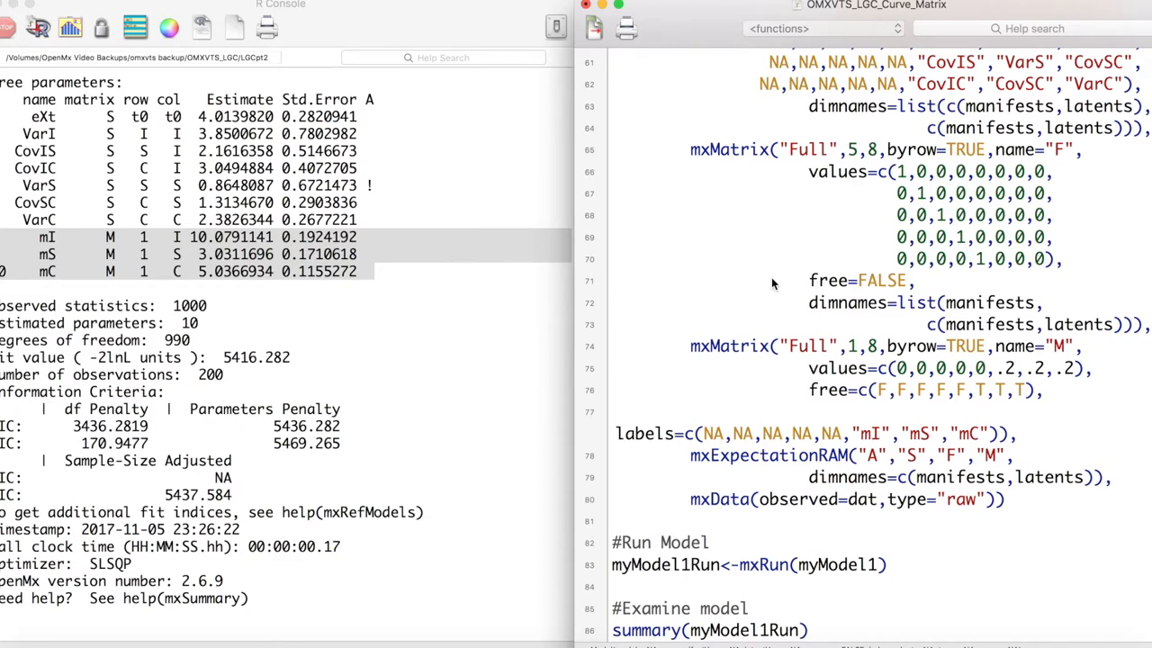
scroll("down", 3)
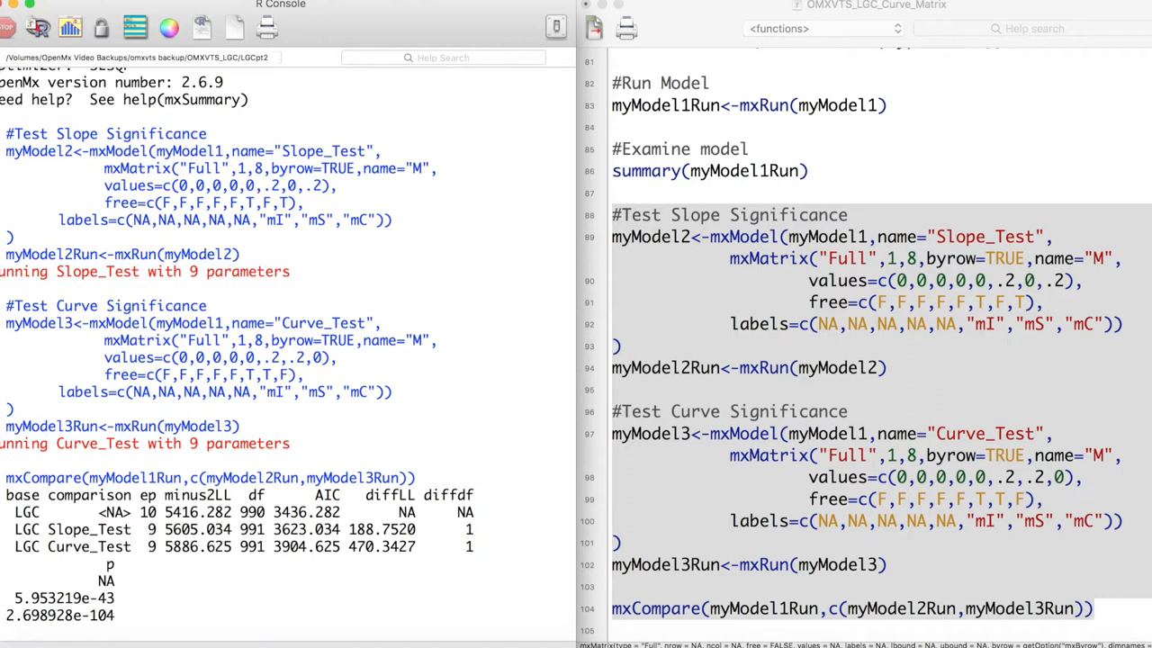
left_click(9, 632)
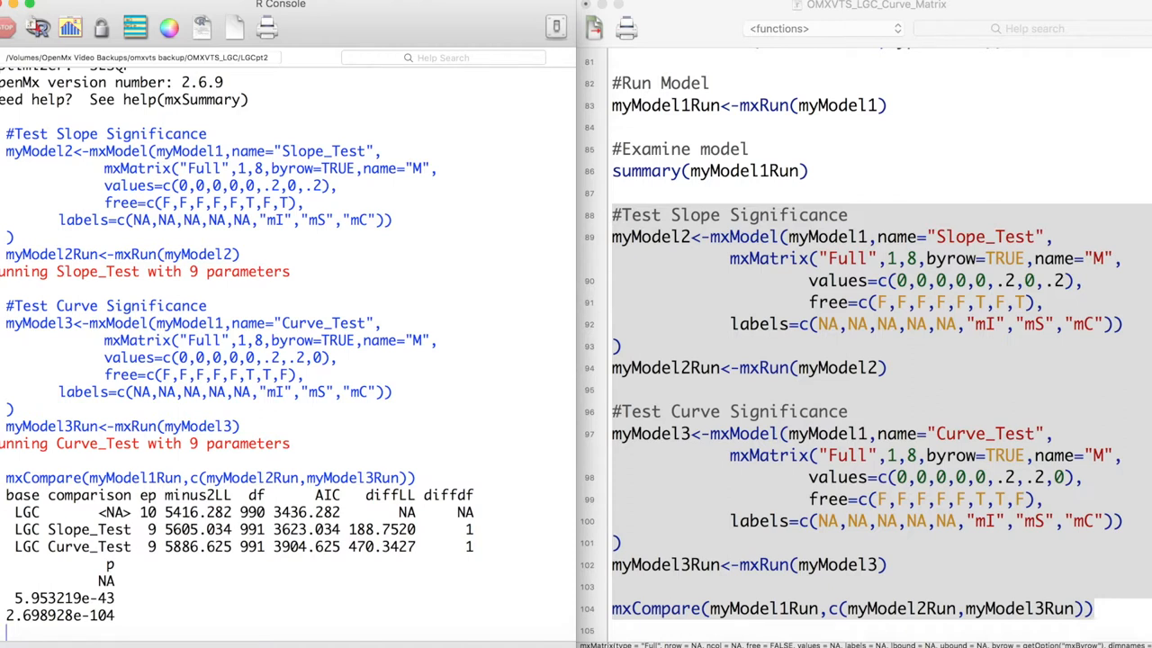